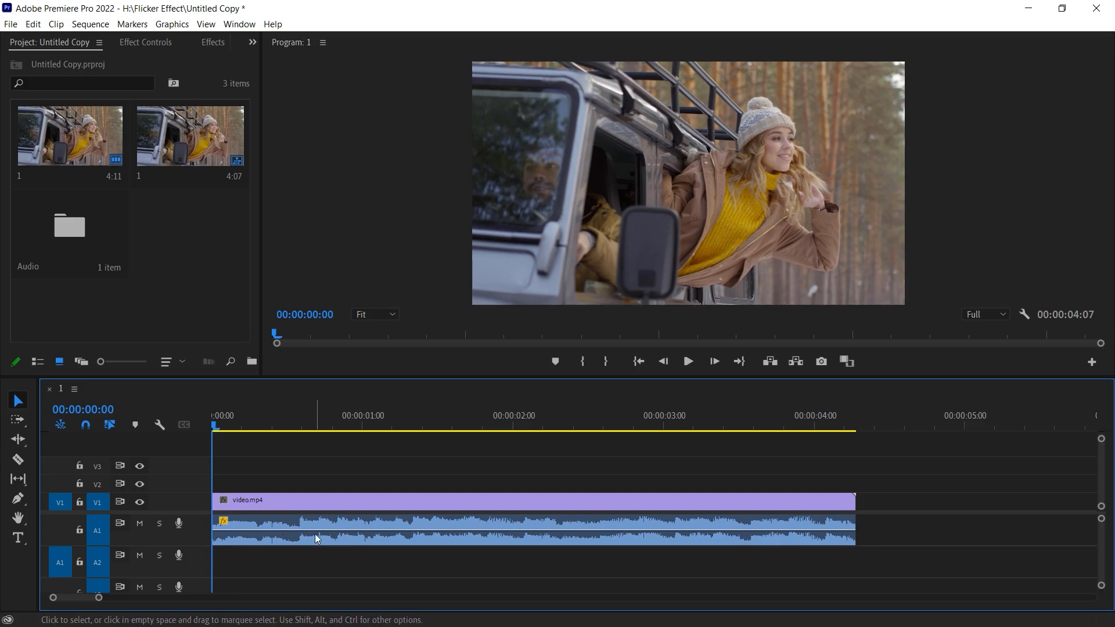
pyautogui.moveTo(316, 538)
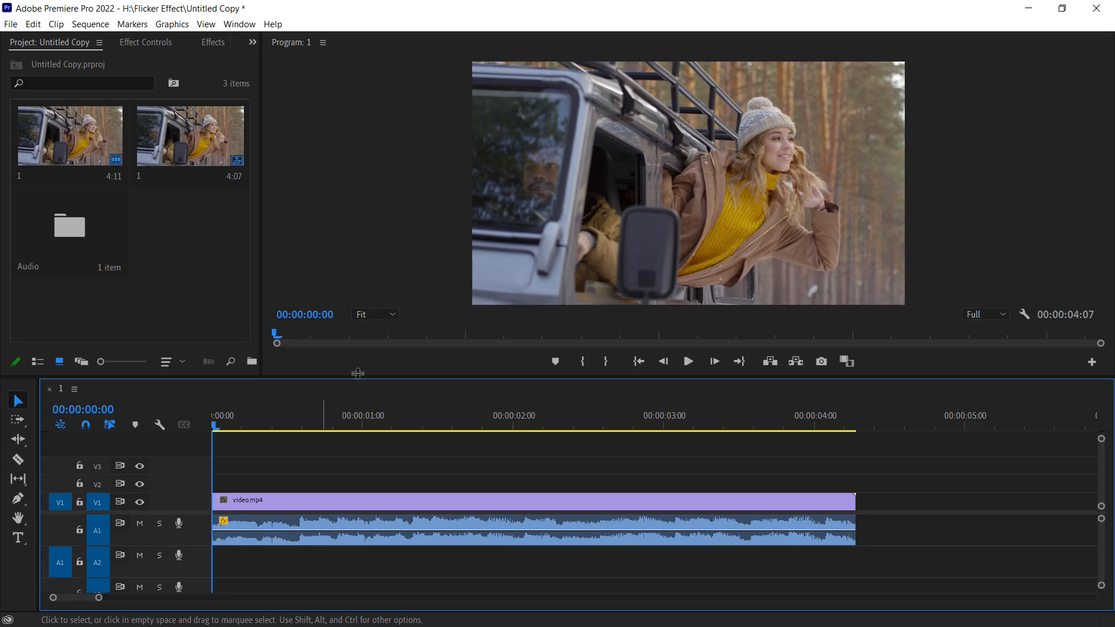
# Mark the timeline around 00:00:00:14 to bound the flicker section of video.mp4.
pyautogui.click(278, 430)
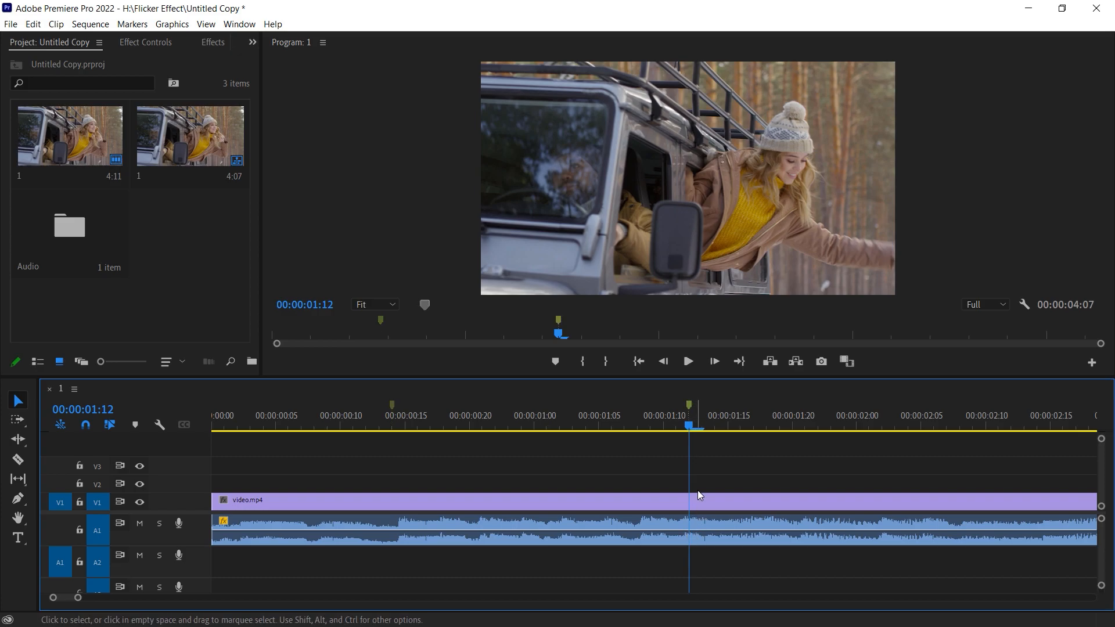
# Split video.mp4 with the Razor Tool at the first marker, frame 14.
pyautogui.click(391, 415)
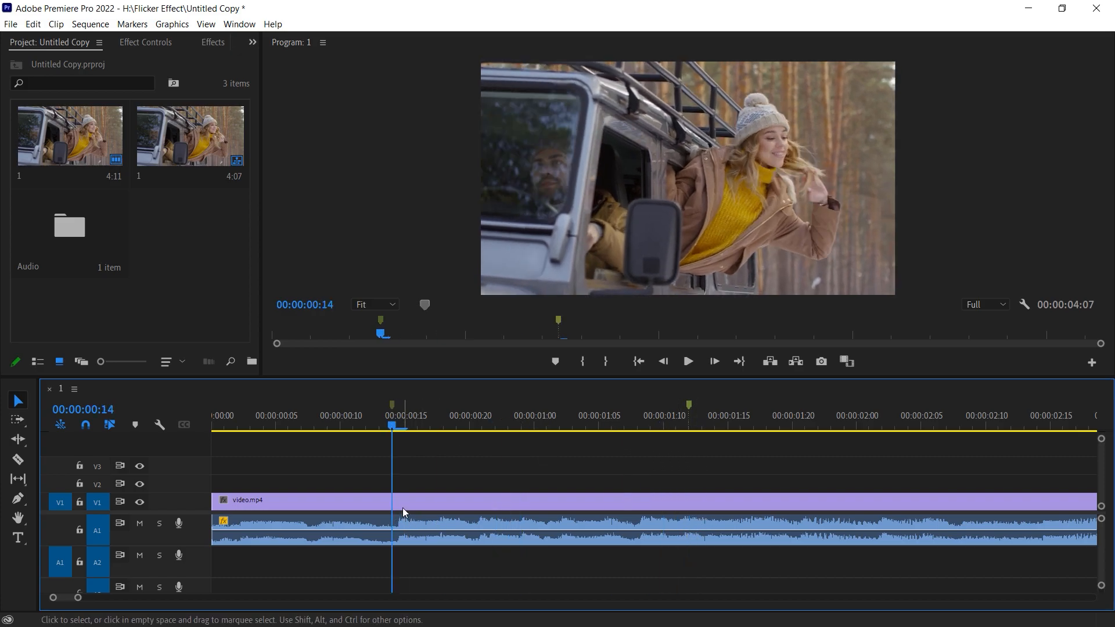
pyautogui.moveTo(412, 525)
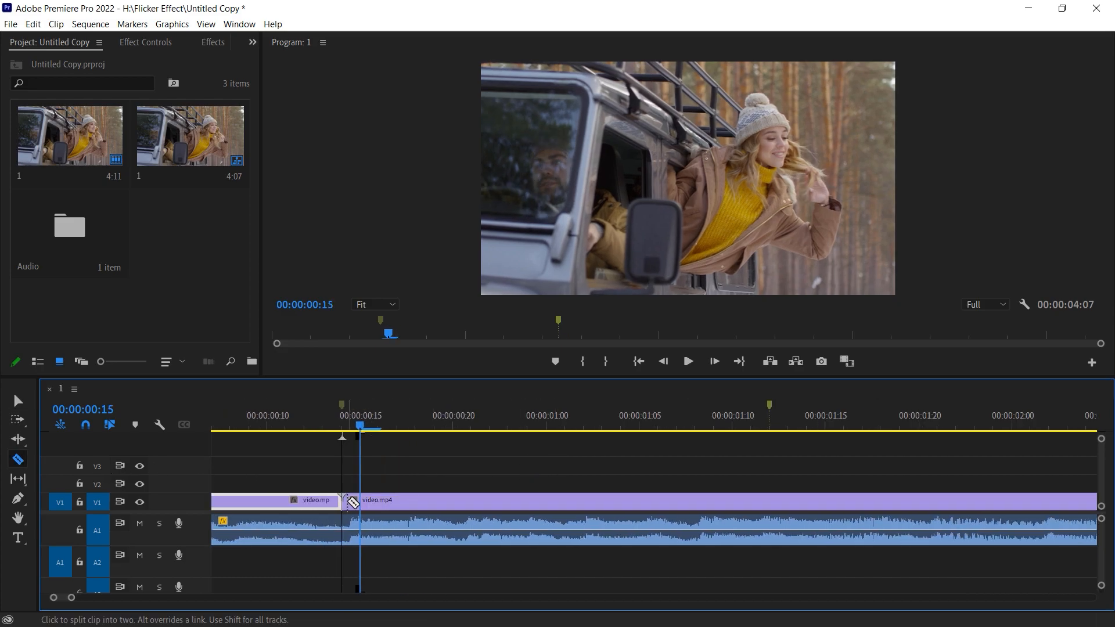
pyautogui.click(18, 401)
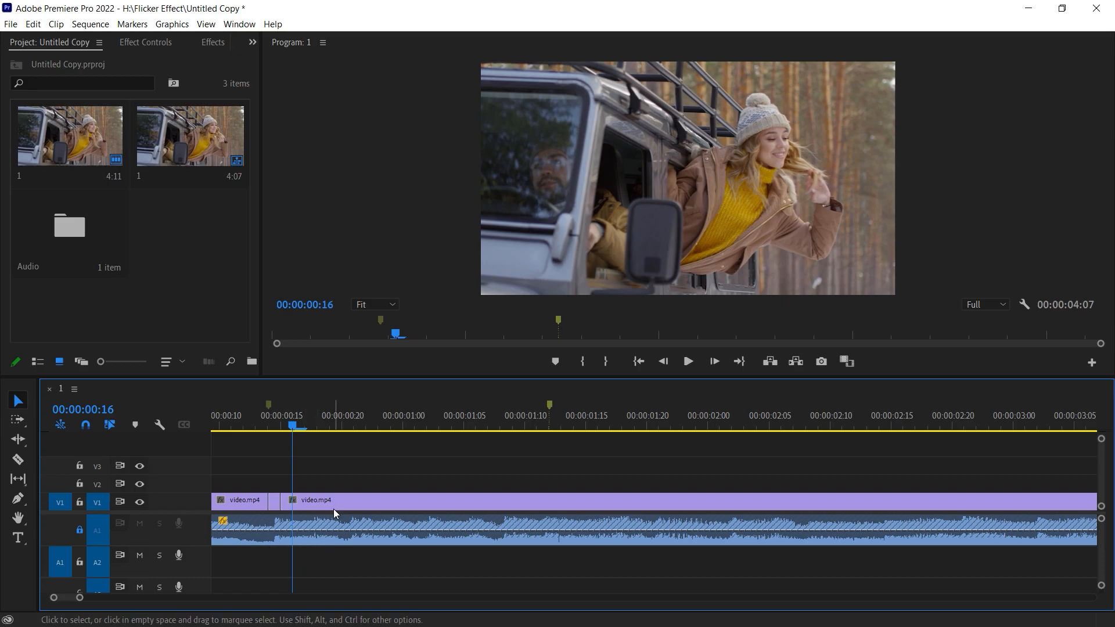
pyautogui.moveTo(340, 503)
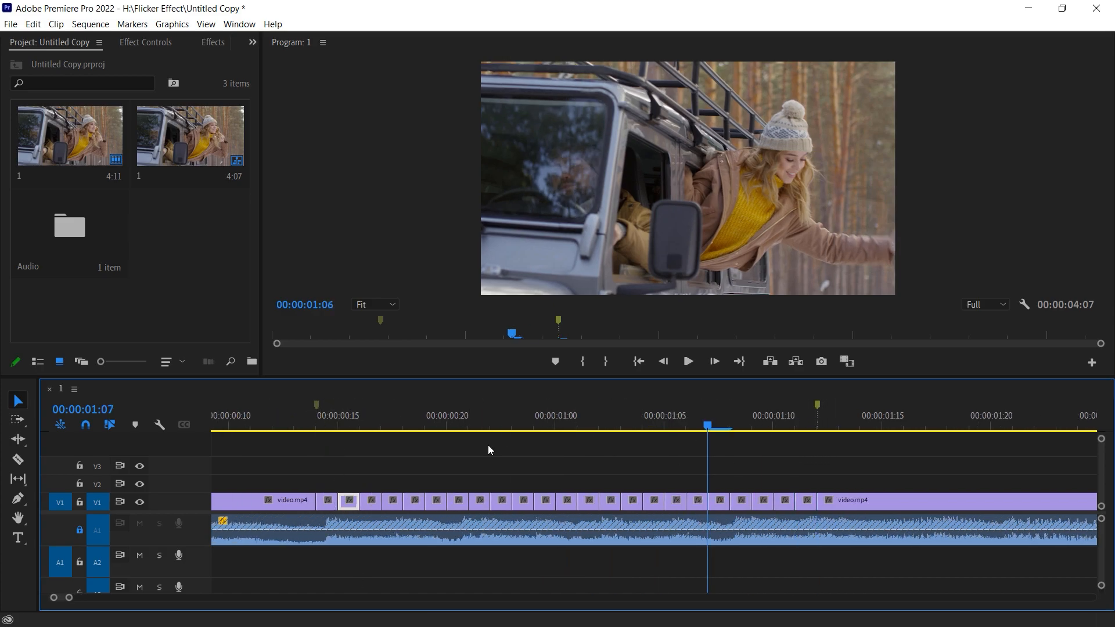
# Return to the start of the cut section and select the single-frame piece at 00:00:00:15 for deletion.
pyautogui.click(338, 425)
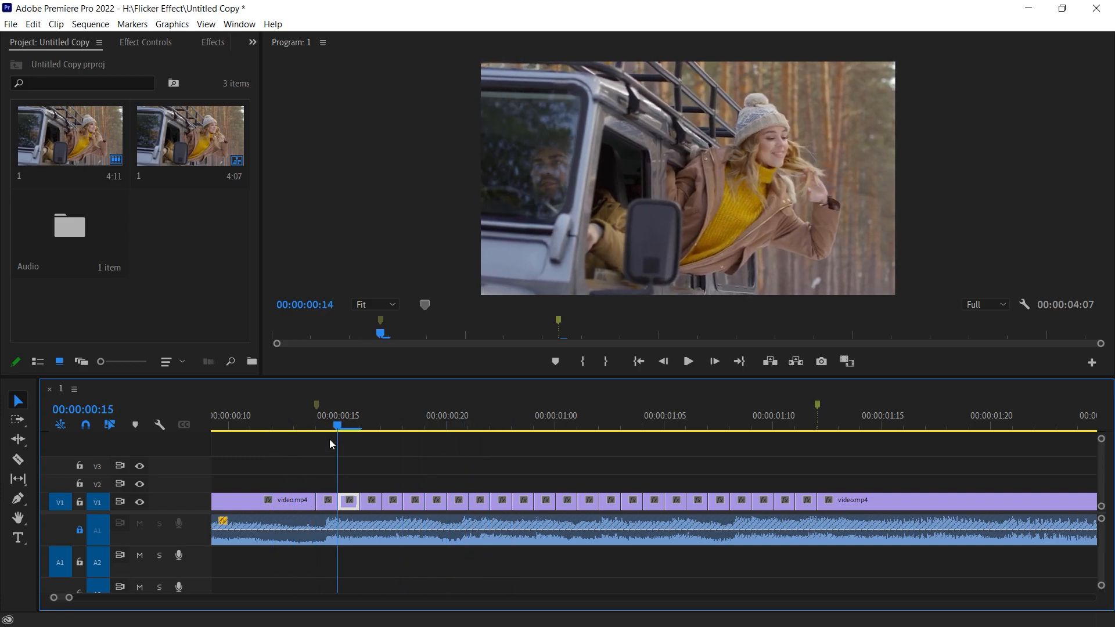
pyautogui.click(338, 426)
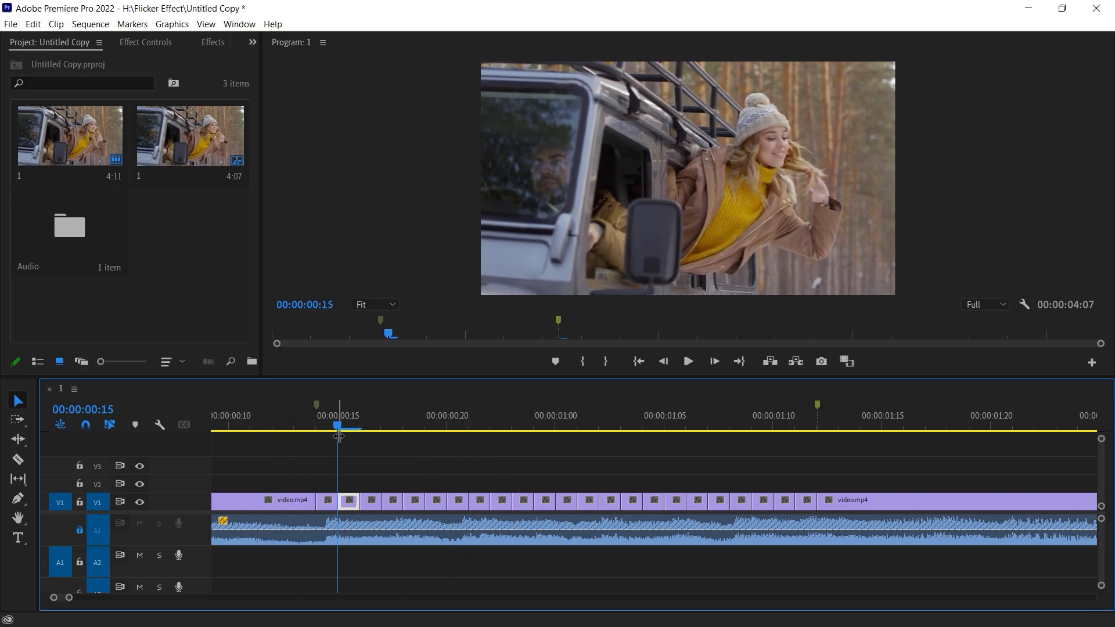
pyautogui.click(348, 501)
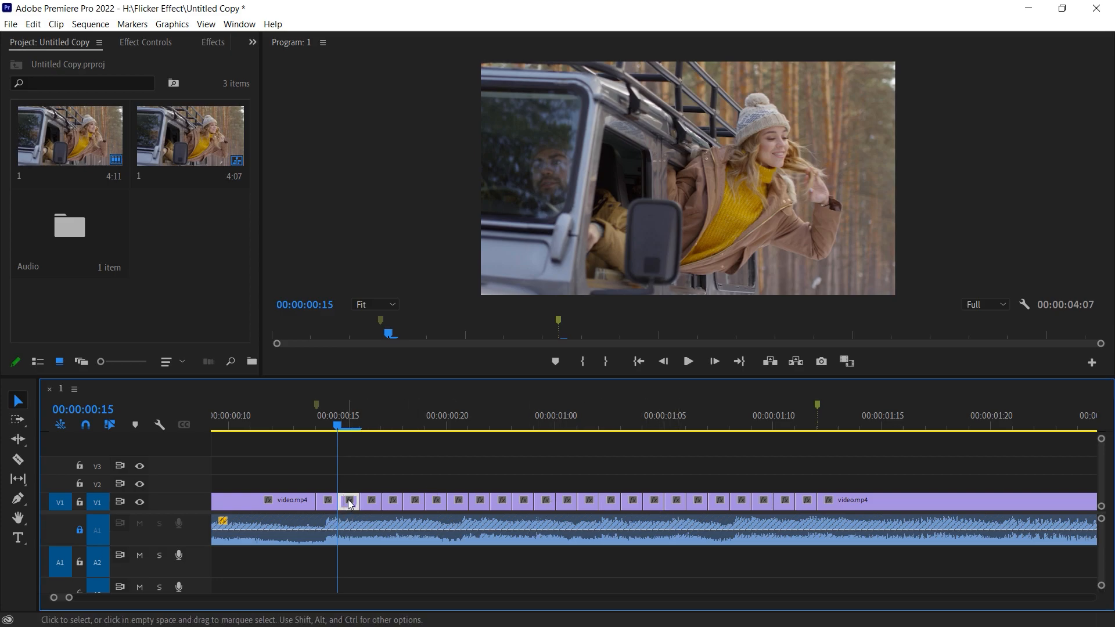
pyautogui.click(370, 501)
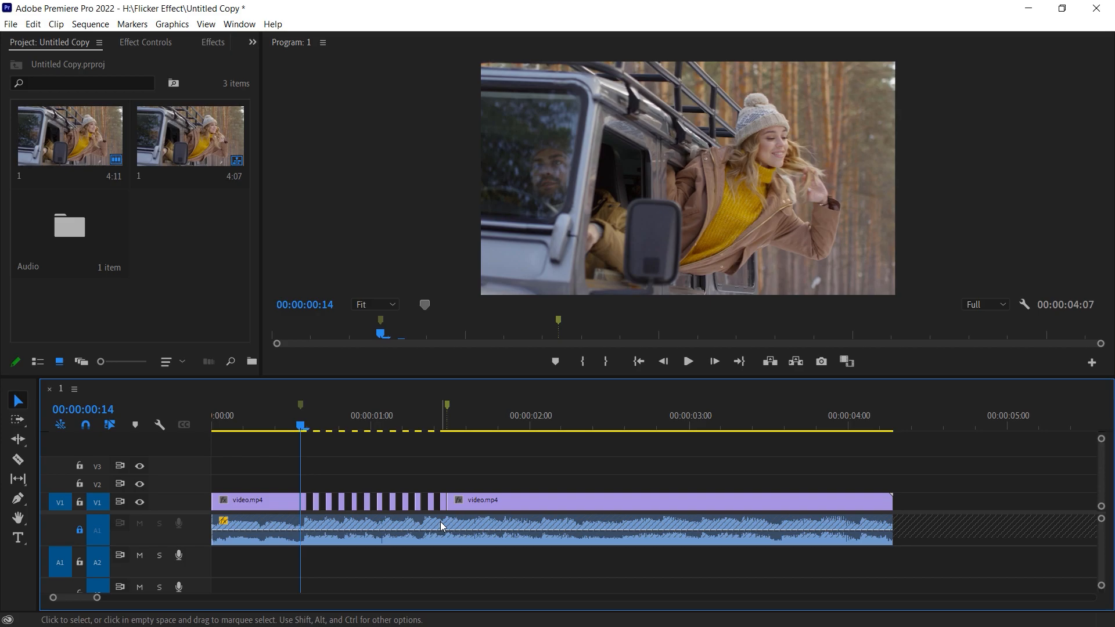
pyautogui.moveTo(346, 474)
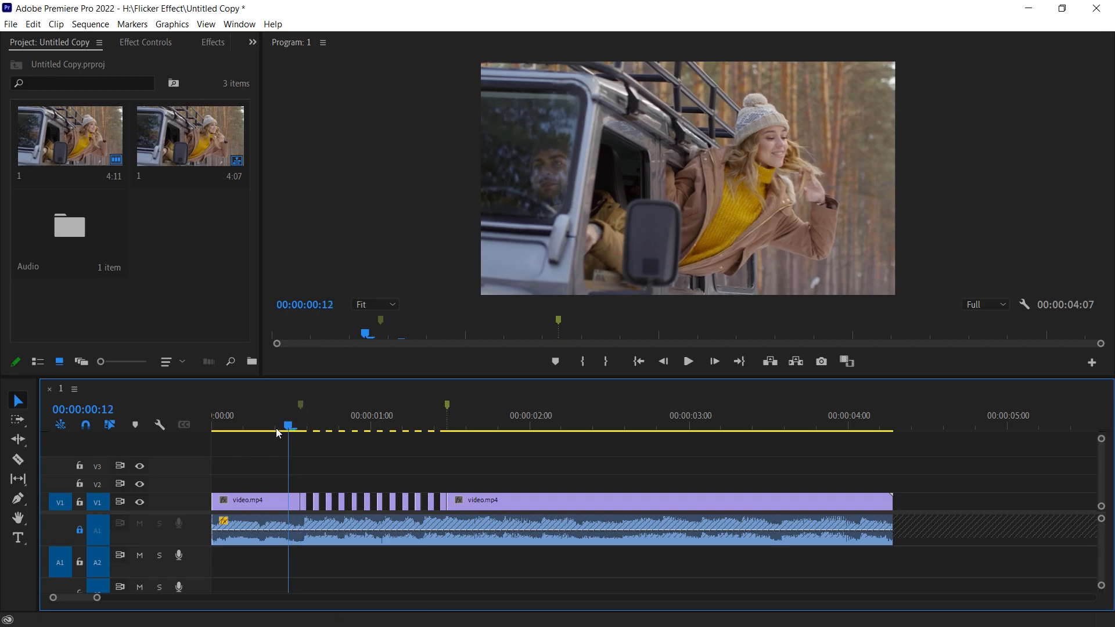
pyautogui.moveTo(288, 426); pyautogui.dragTo(264, 426)
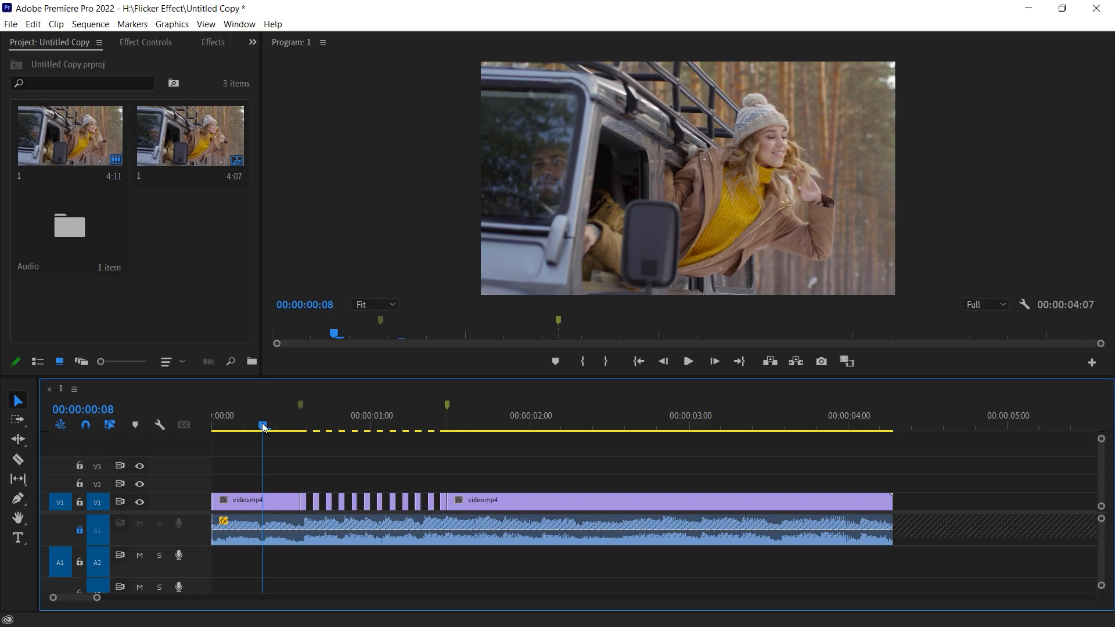
pyautogui.click(686, 361)
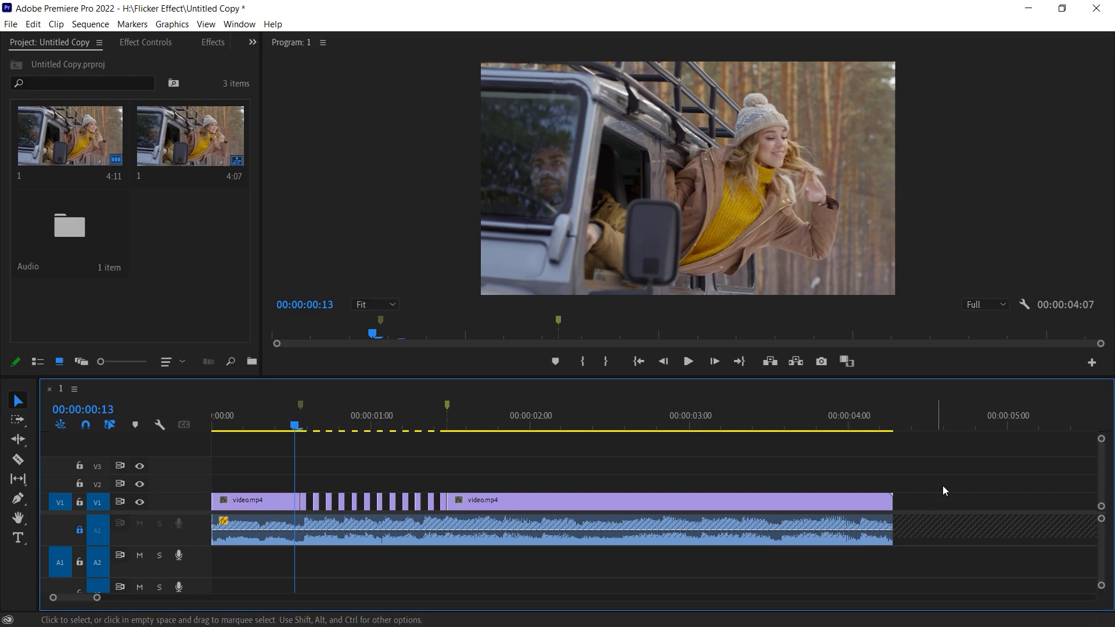
pyautogui.moveTo(489, 486)
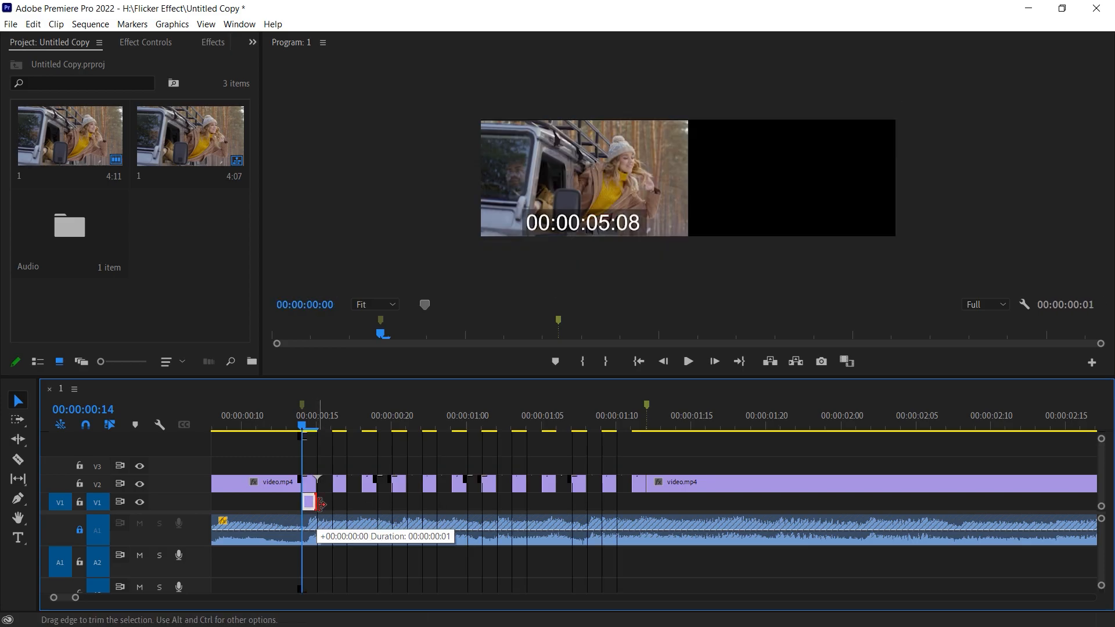
# Stretch the lower video.mp4 clip on V1 to span the whole flicker section.
pyautogui.moveTo(306, 502); pyautogui.dragTo(629, 502)
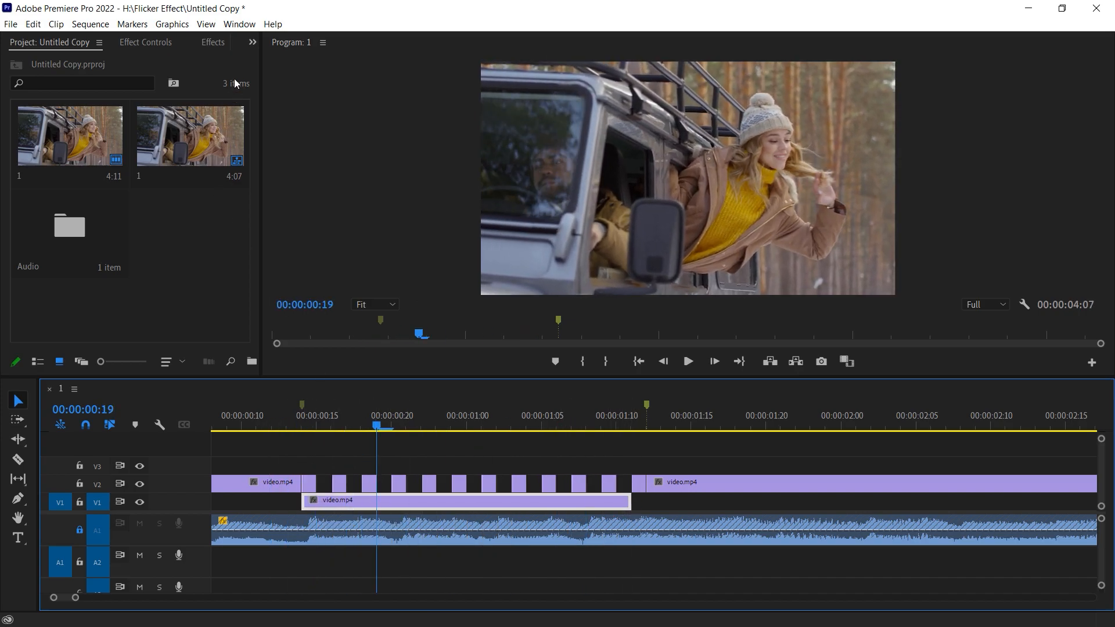
# Search the Effects library for 'Flip' and pick one of the Flip effects found.
pyautogui.click(211, 41)
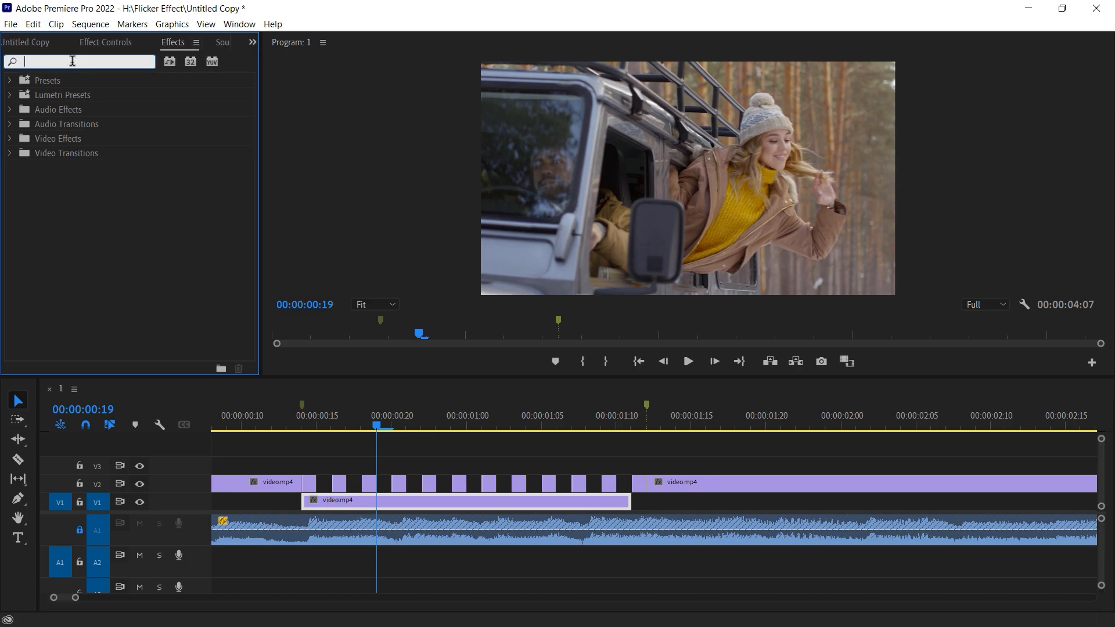
pyautogui.write('Flip')
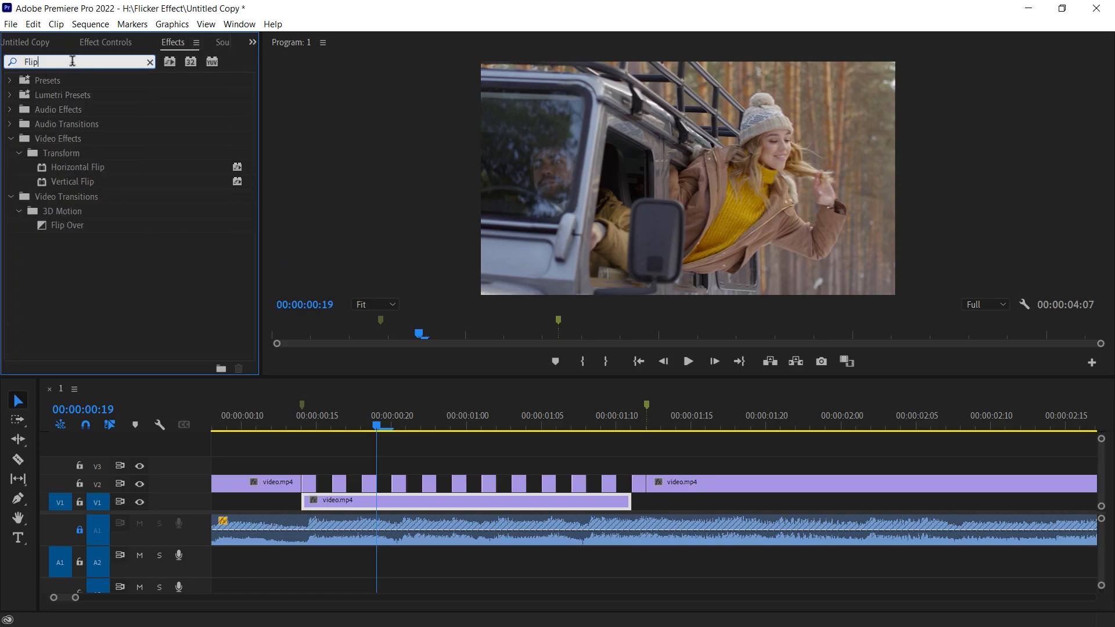
pyautogui.click(76, 167)
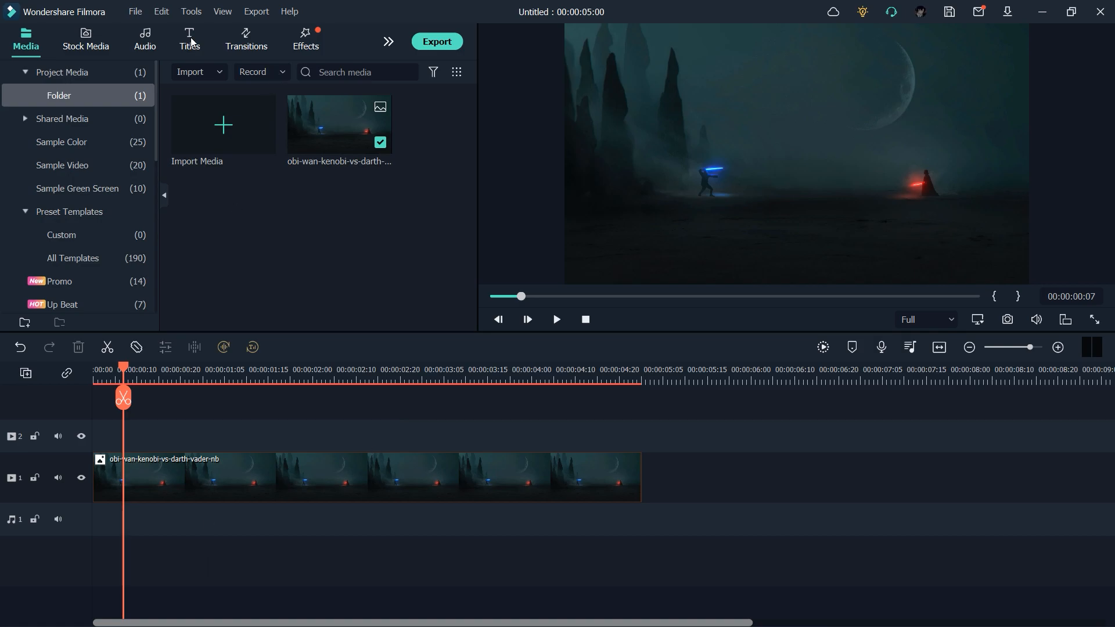
# Add a Default Title from the Titles library and change its text to WAHLA.
pyautogui.click(188, 38)
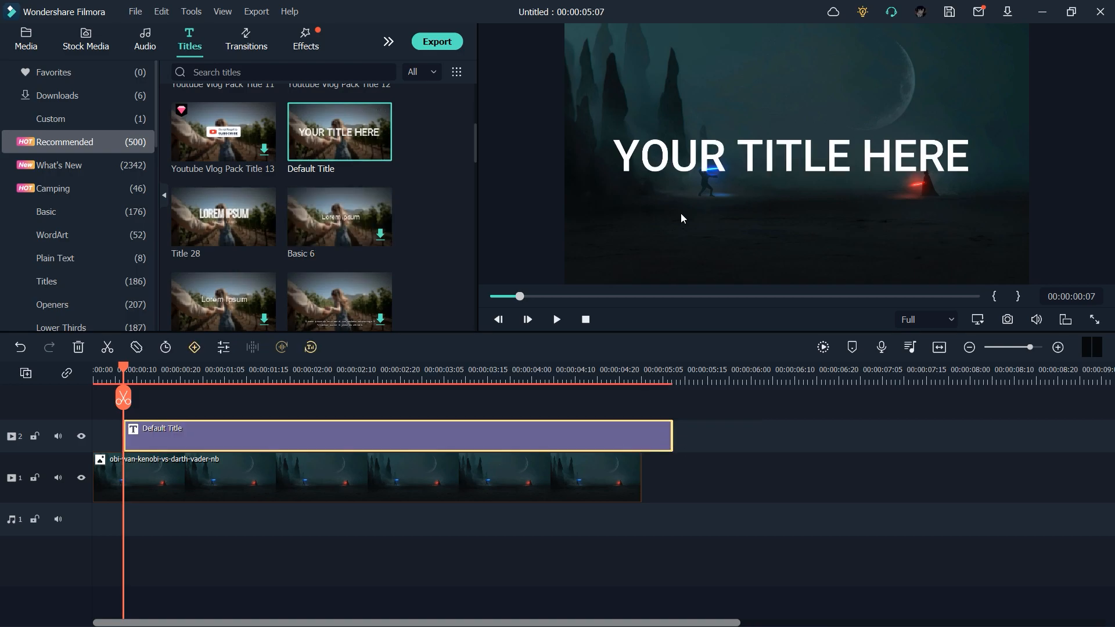
pyautogui.doubleClick(396, 434)
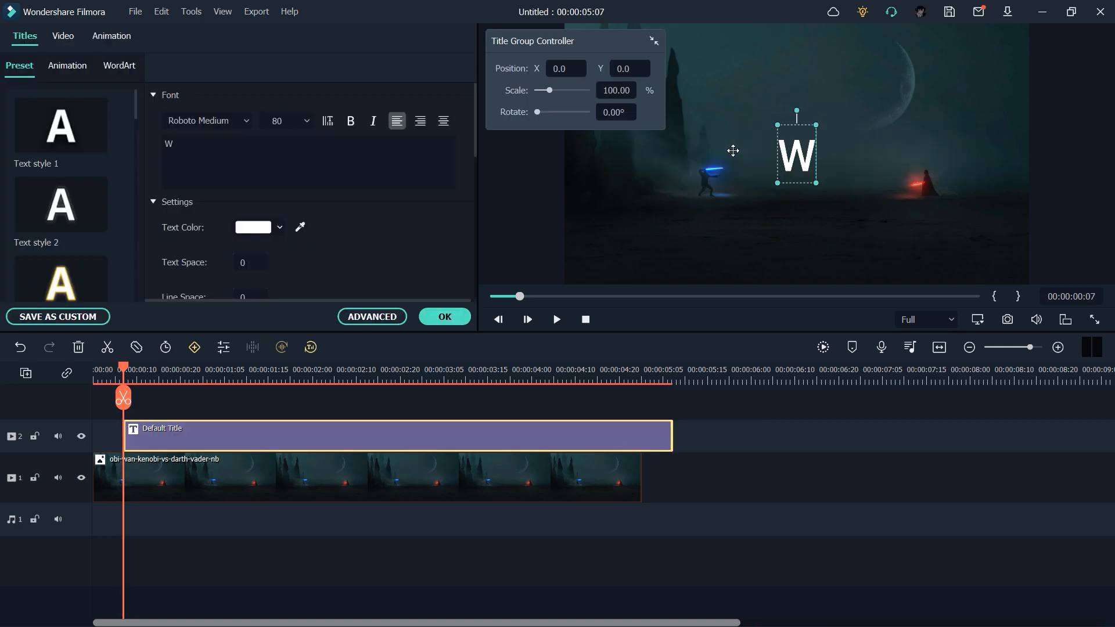
pyautogui.write('AHLA')
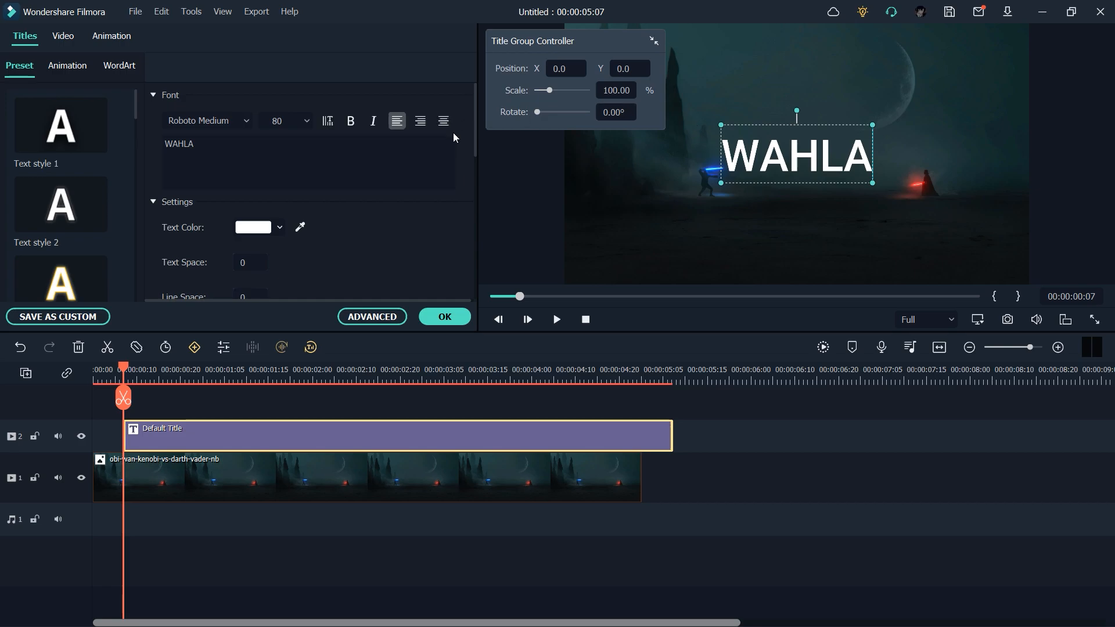
# Set the WAHLA title font to Montserrat Black and confirm the changes.
pyautogui.click(205, 119)
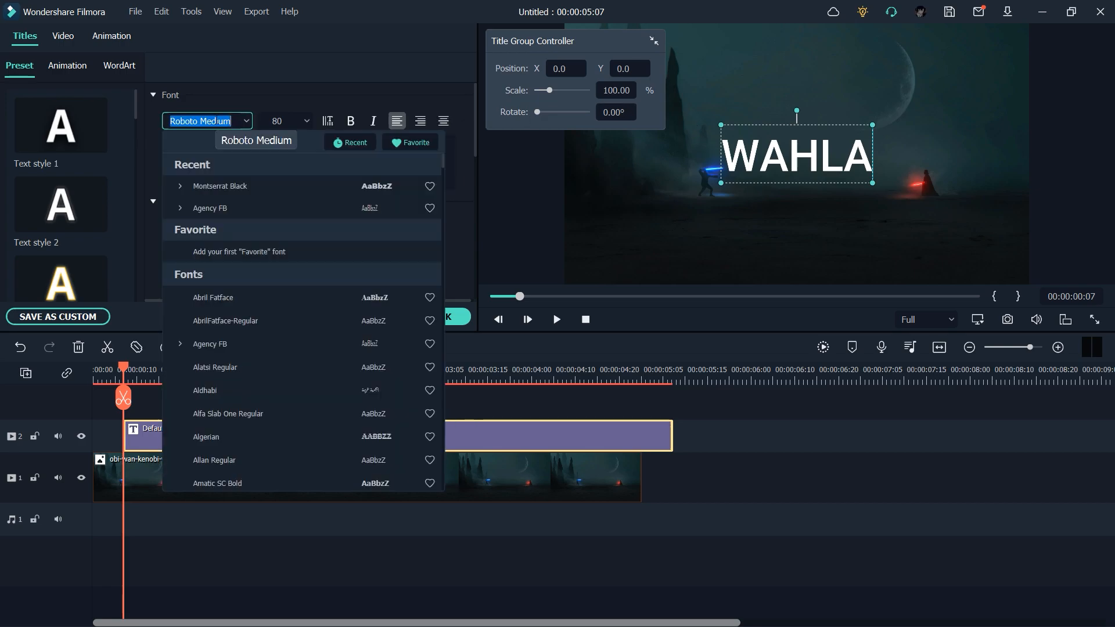
pyautogui.click(219, 186)
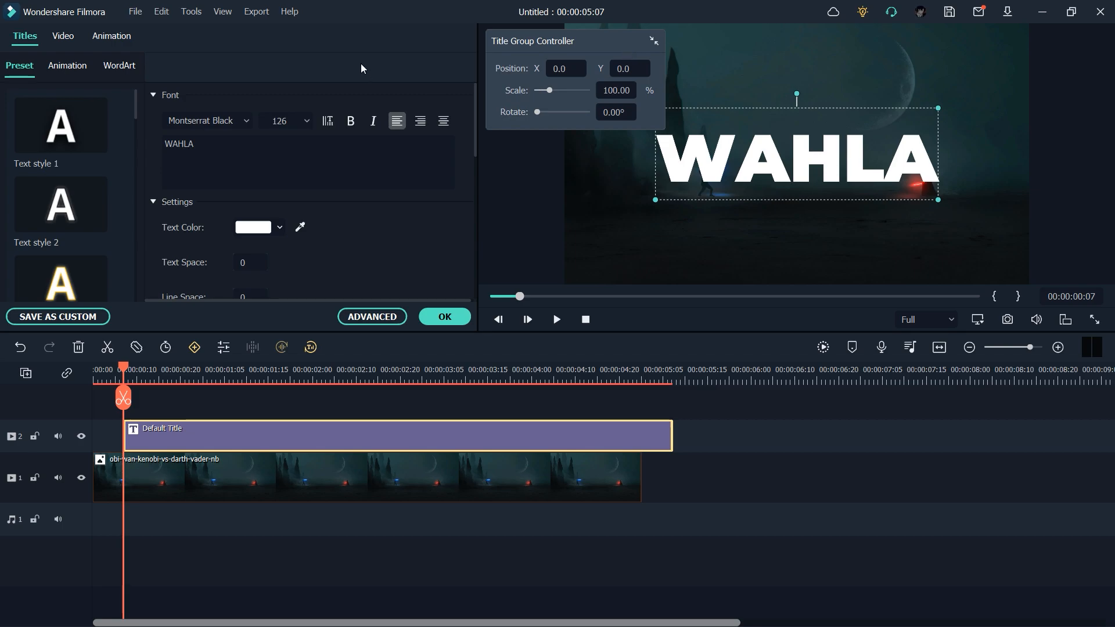
pyautogui.click(443, 316)
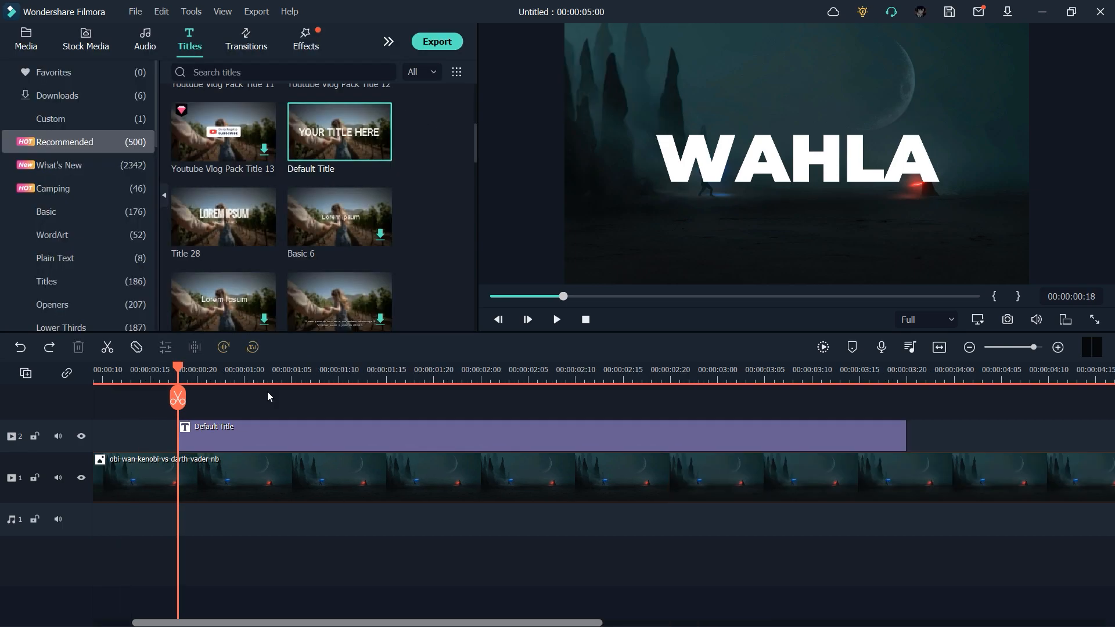
pyautogui.moveTo(243, 441)
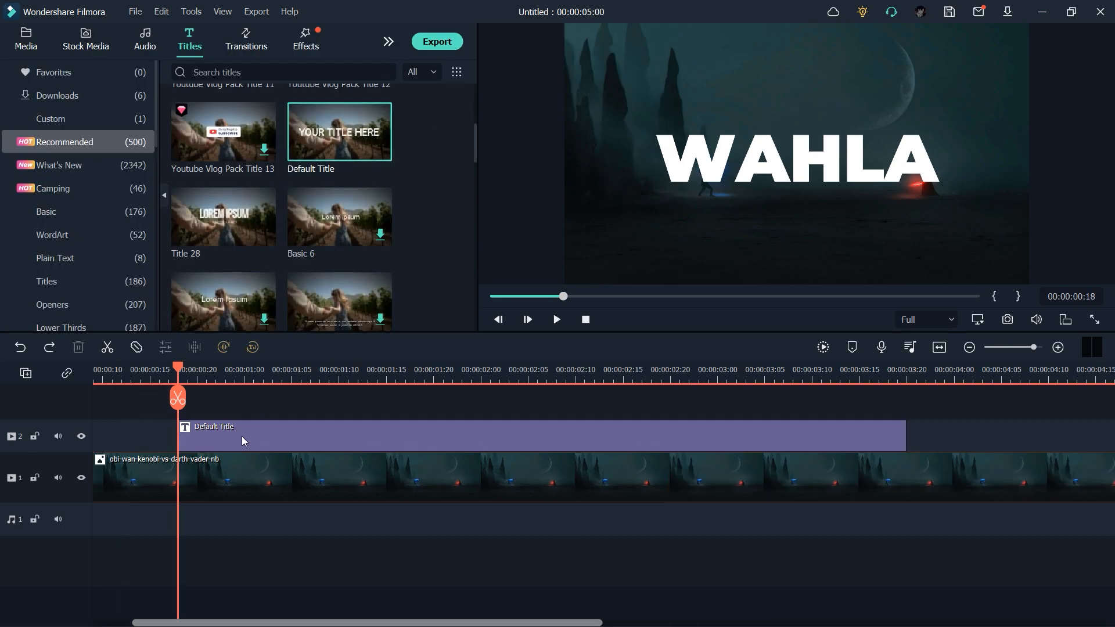
# Select the Default Title clip so its start can be cut into frame-length pieces.
pyautogui.click(498, 435)
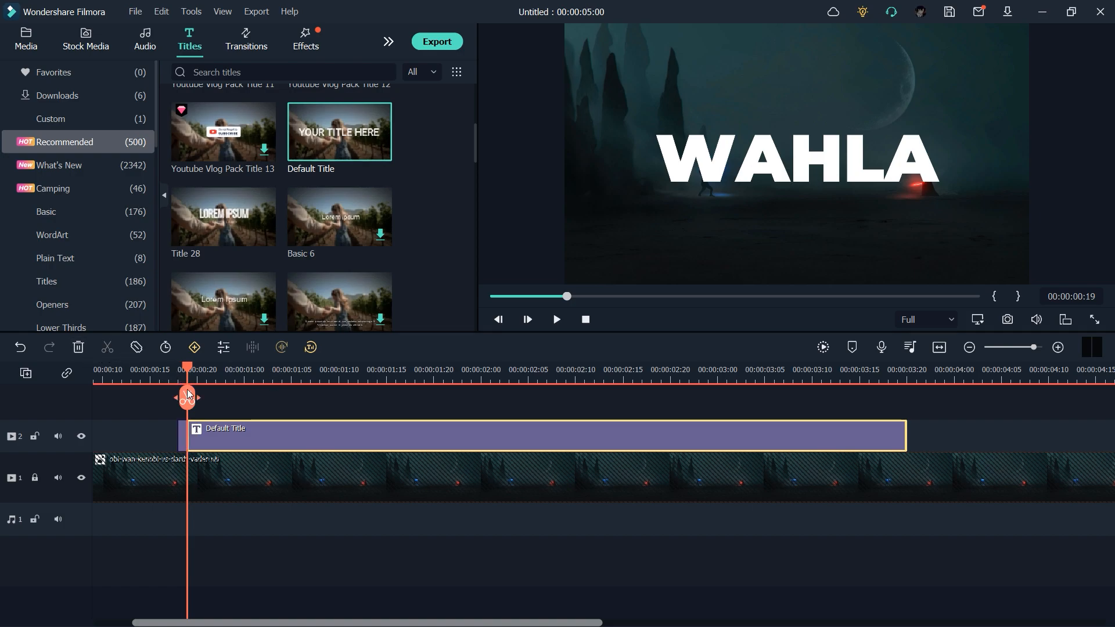
pyautogui.moveTo(188, 395)
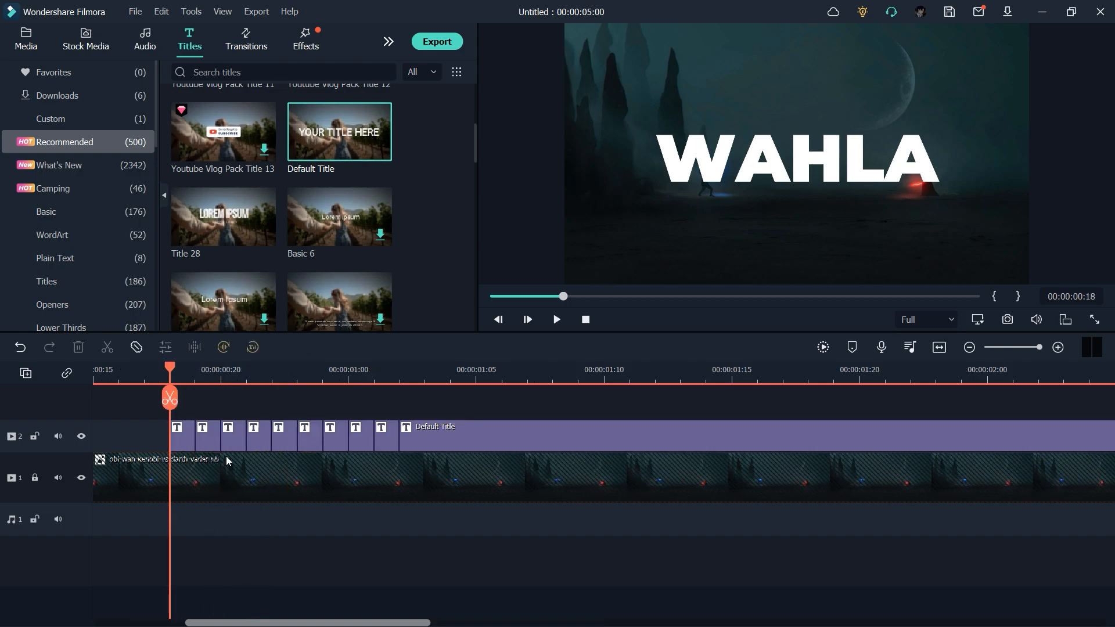
pyautogui.moveTo(345, 452)
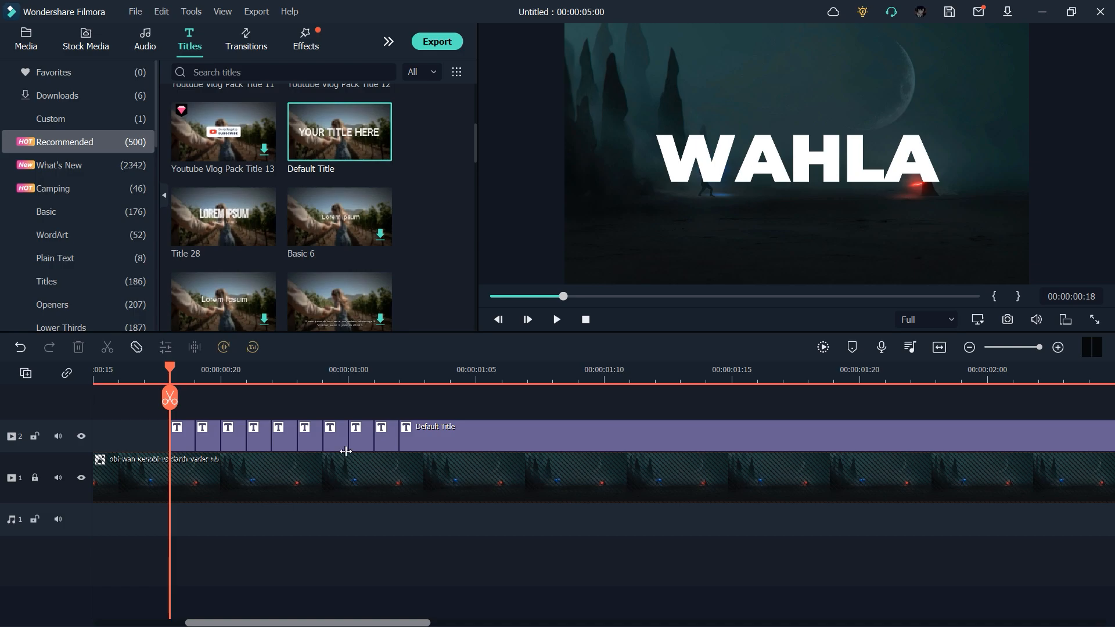
pyautogui.moveTo(201, 446)
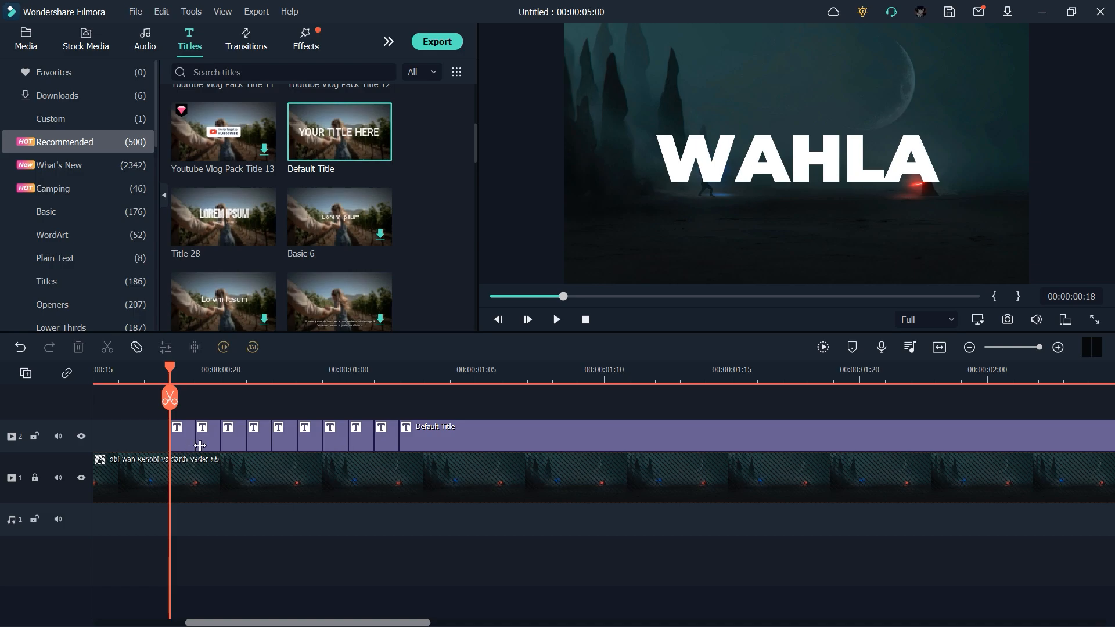
pyautogui.moveTo(206, 448)
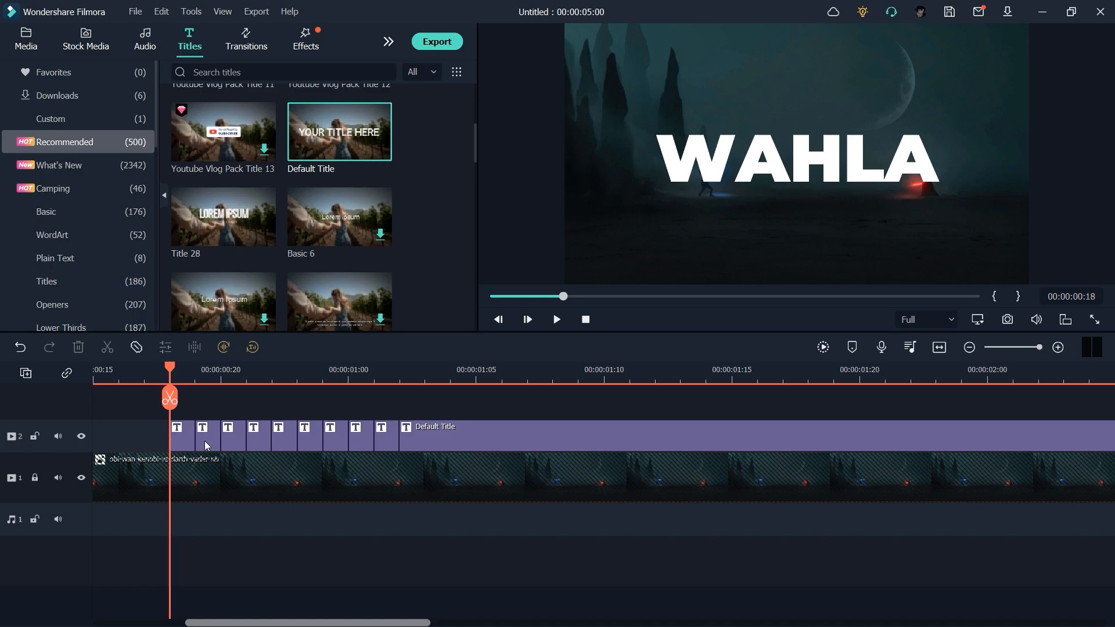
# Remove alternate short WAHLA title pieces, preview the flicker, and trim the remaining title's end.
pyautogui.click(207, 434)
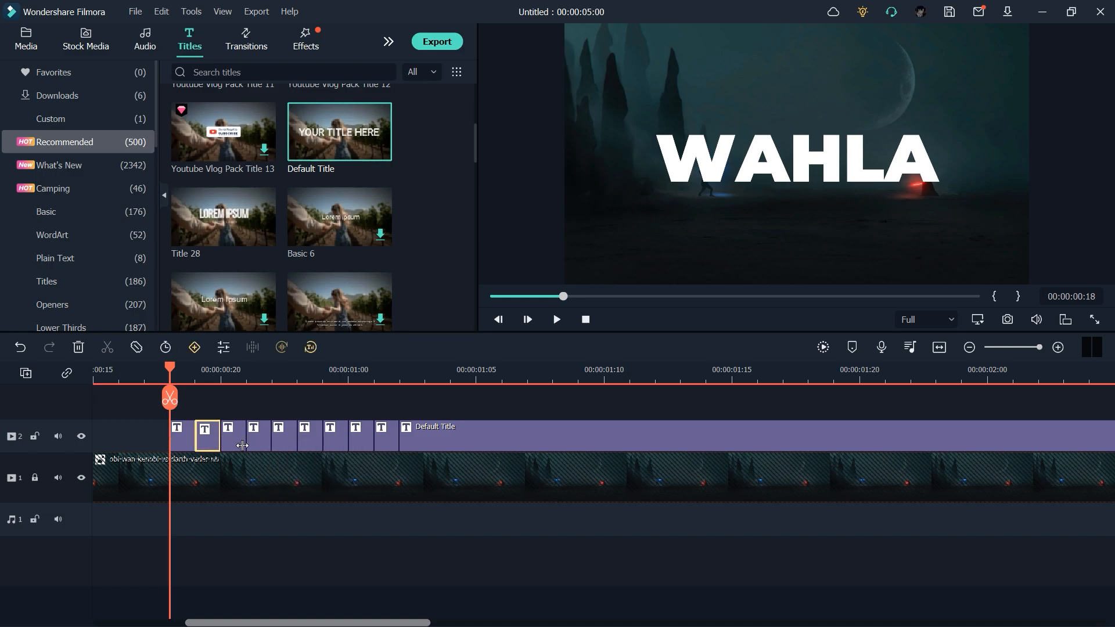
pyautogui.click(258, 434)
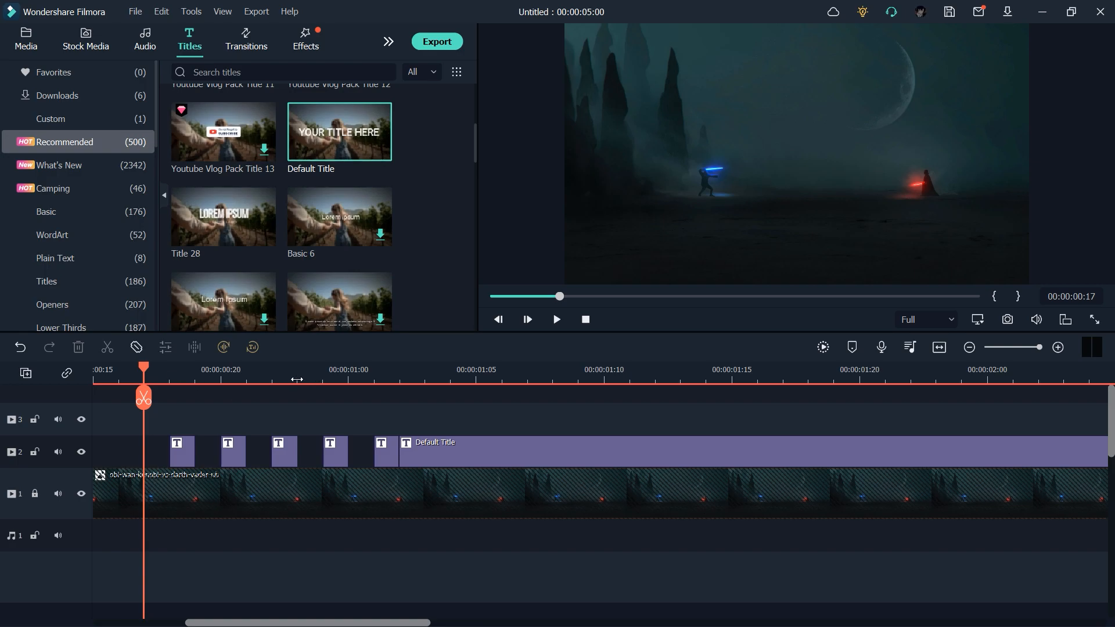
pyautogui.click(556, 319)
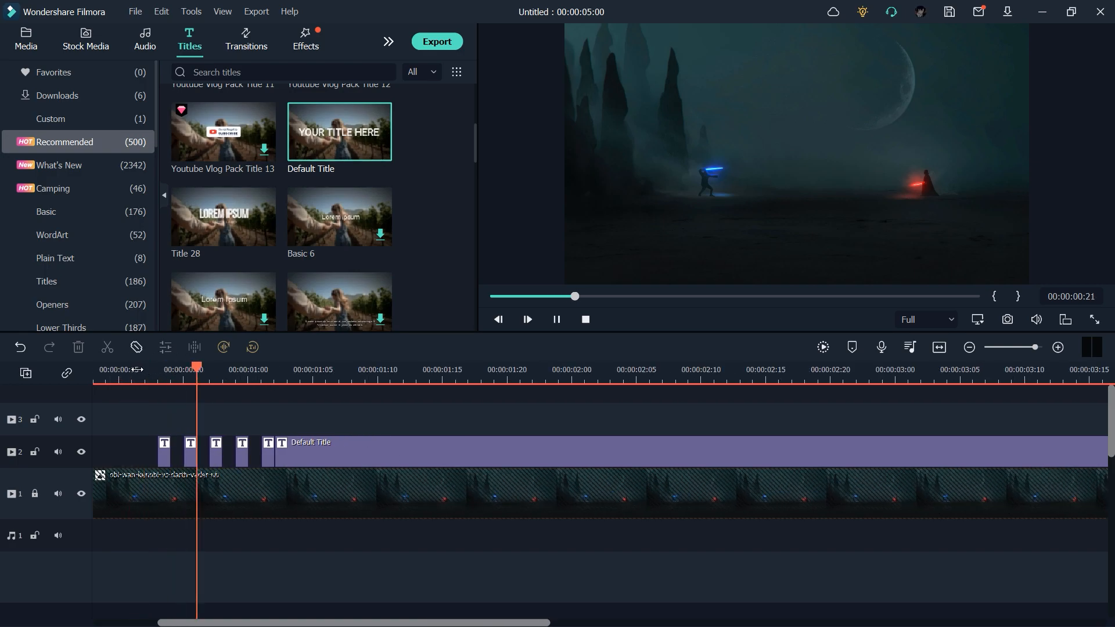
pyautogui.moveTo(197, 370); pyautogui.dragTo(131, 369)
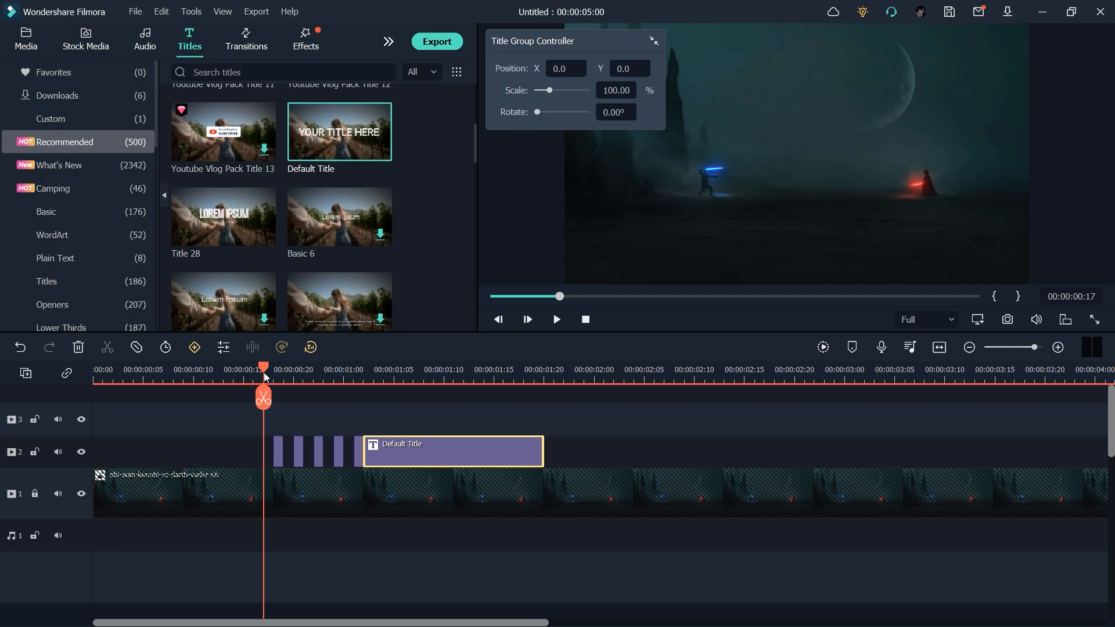
pyautogui.moveTo(1090, 335)
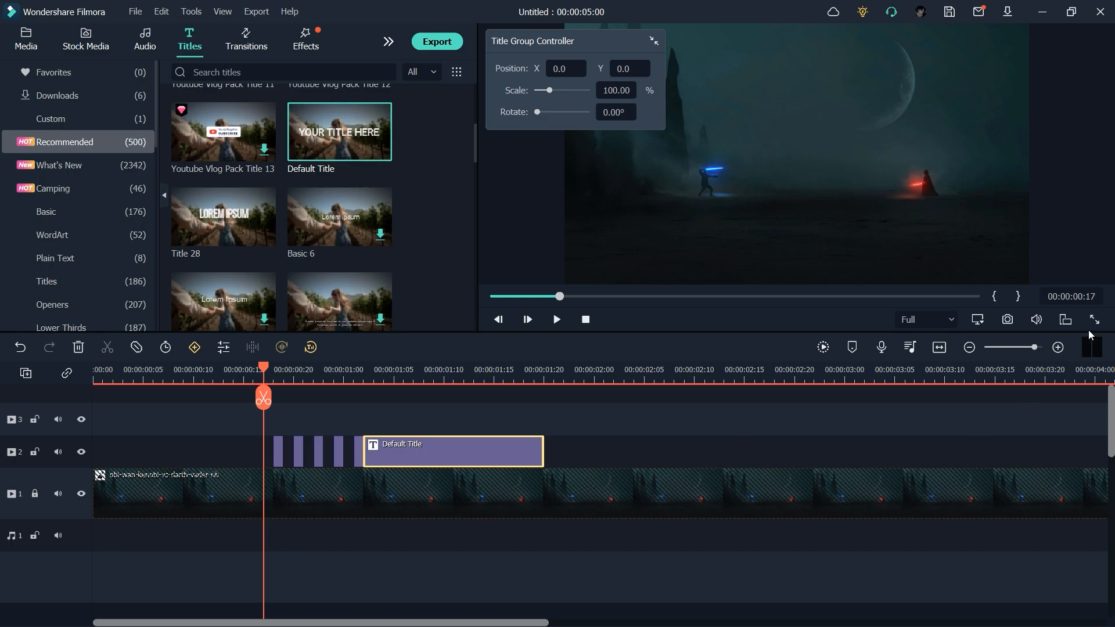